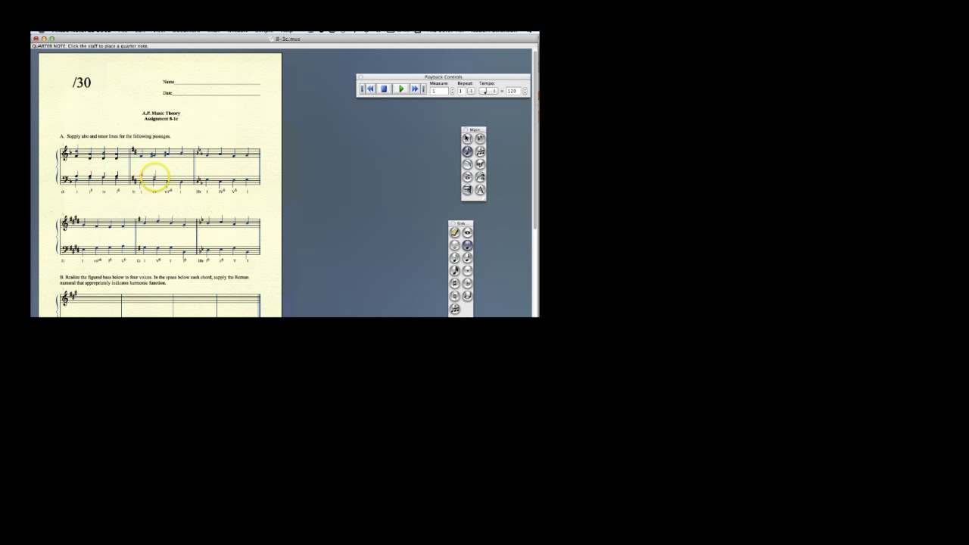
- Scroll through the Assignment 8-1c PDF, then open the Week 19 Ear Training rhythm page
click(170, 182)
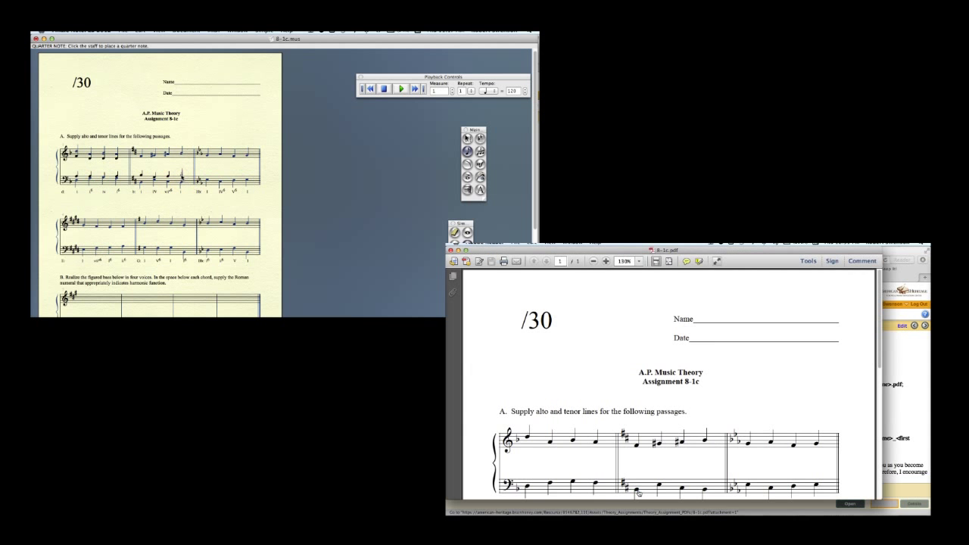
scroll(down, 3)
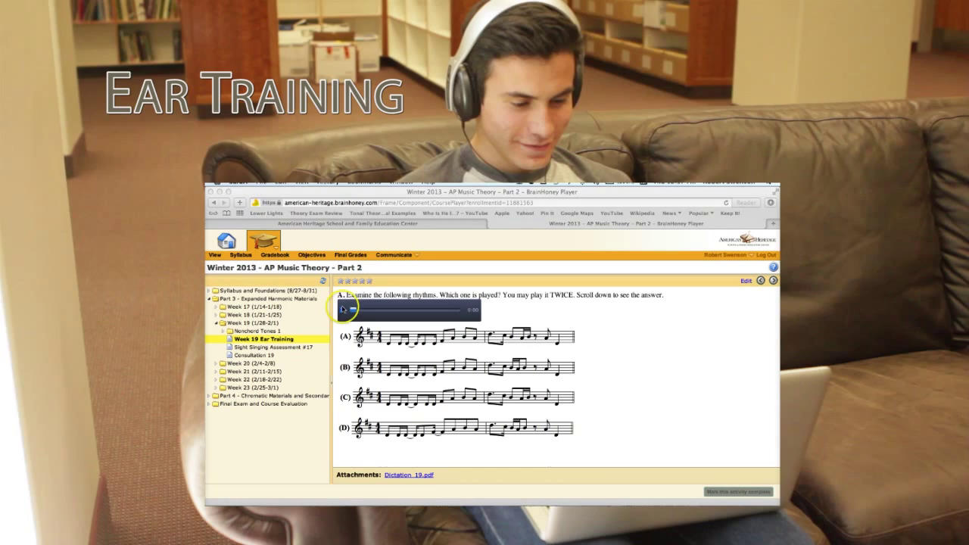
click(342, 310)
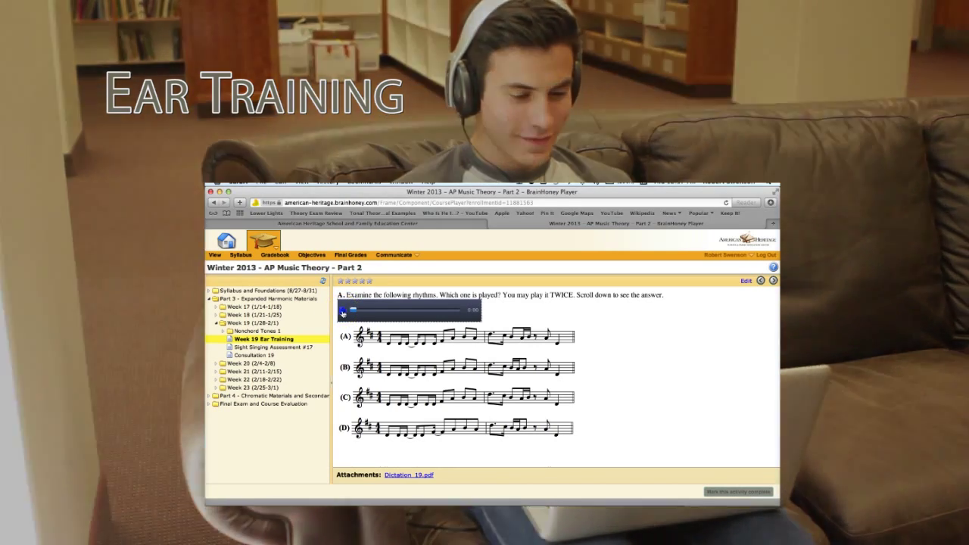